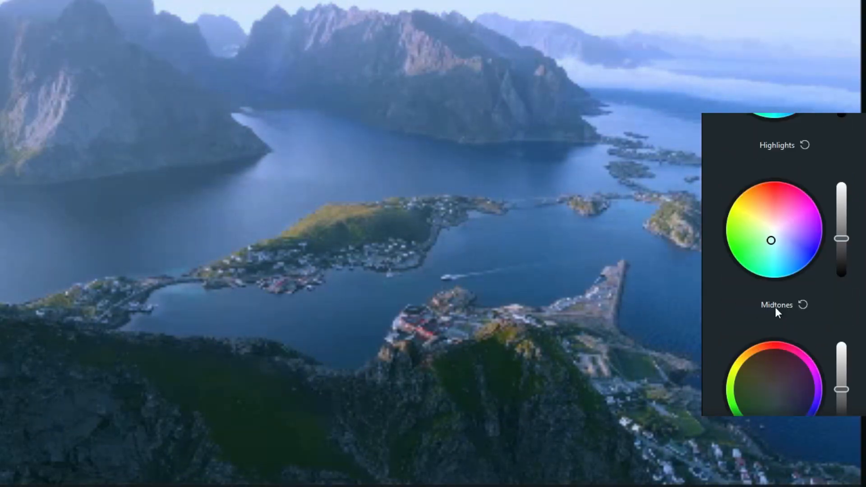
Step: Shift the Highlights, Midtones and Shadows color wheels toward a cooler purple-blue sunset grade
scroll(down, 3)
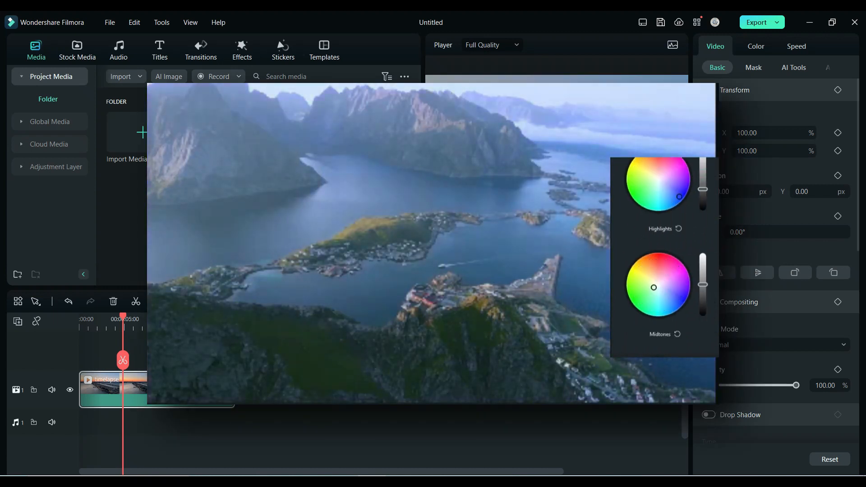
scroll(down, 3)
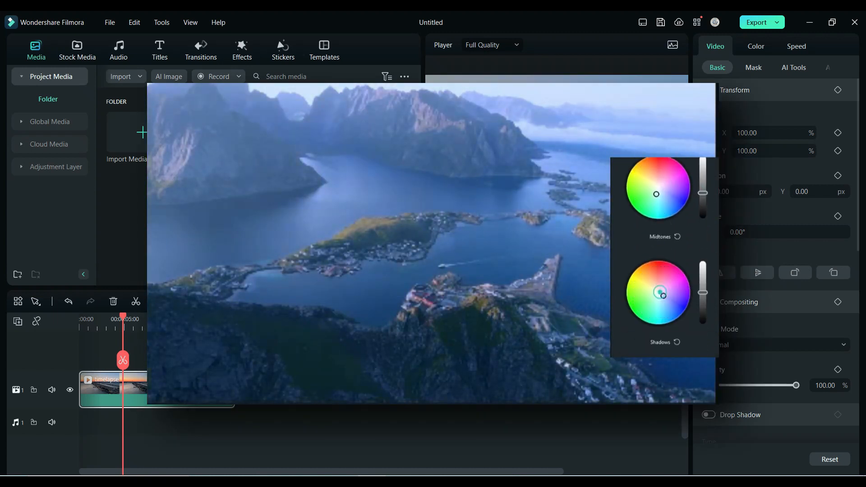
click(661, 293)
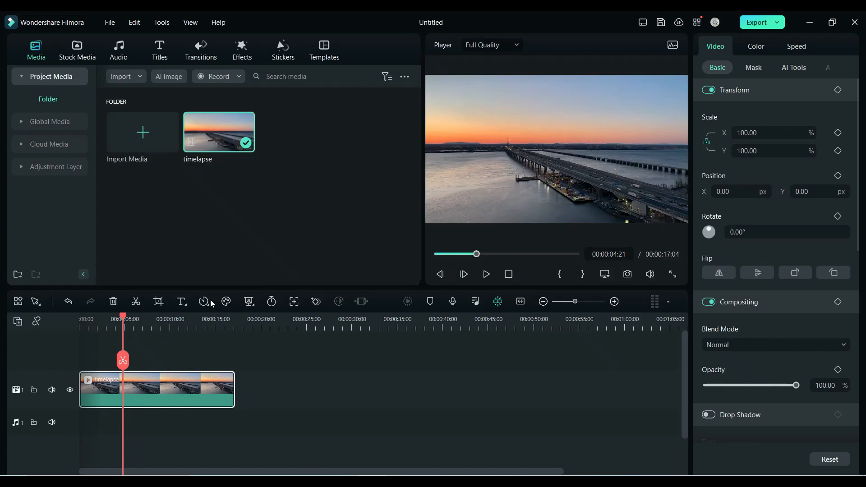
mouse_move(854, 59)
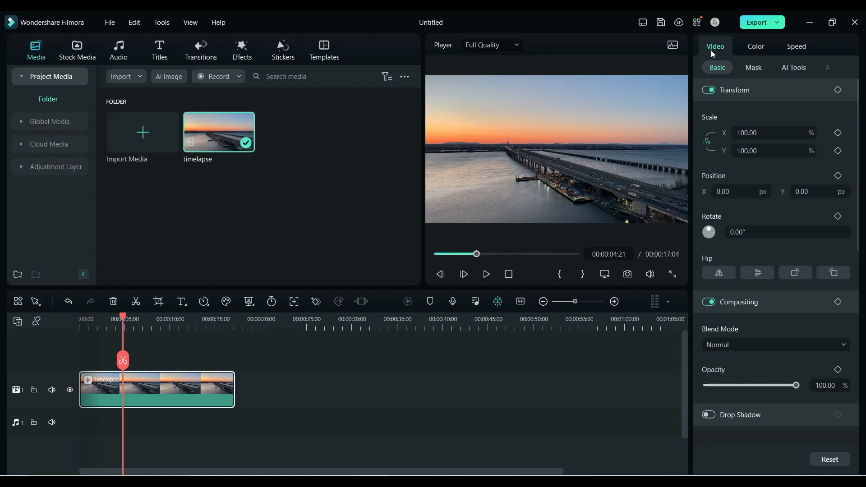
mouse_move(395, 350)
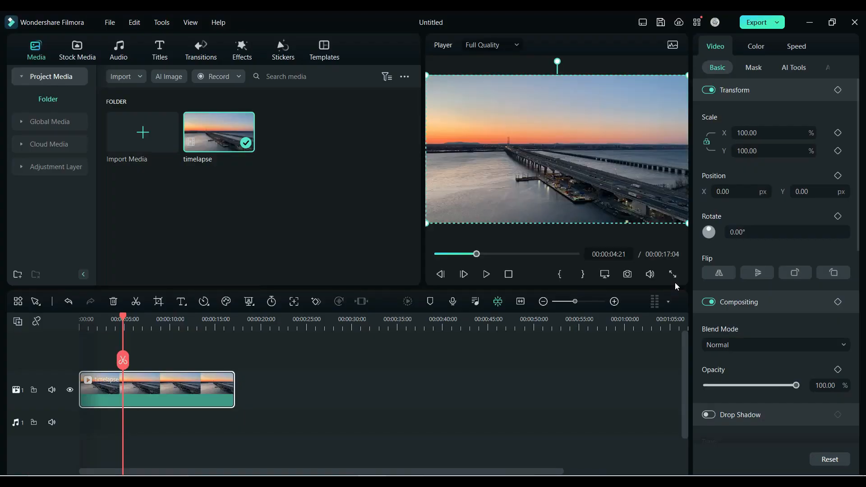
mouse_move(819, 124)
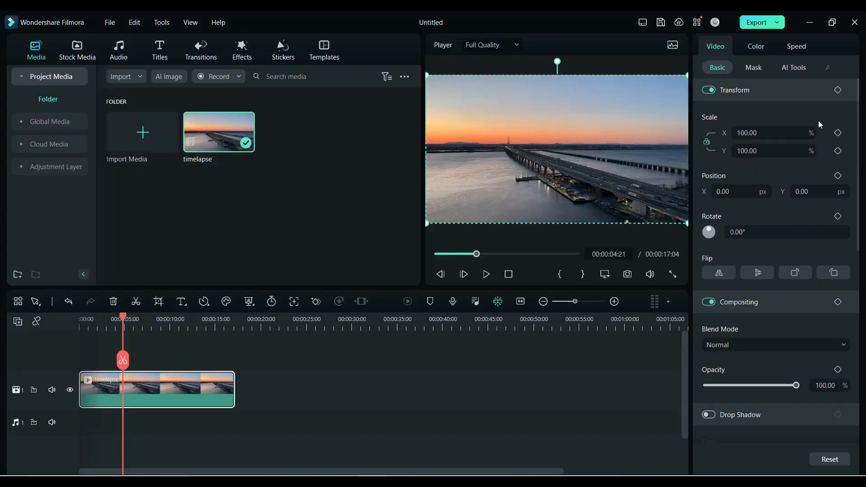
click(756, 46)
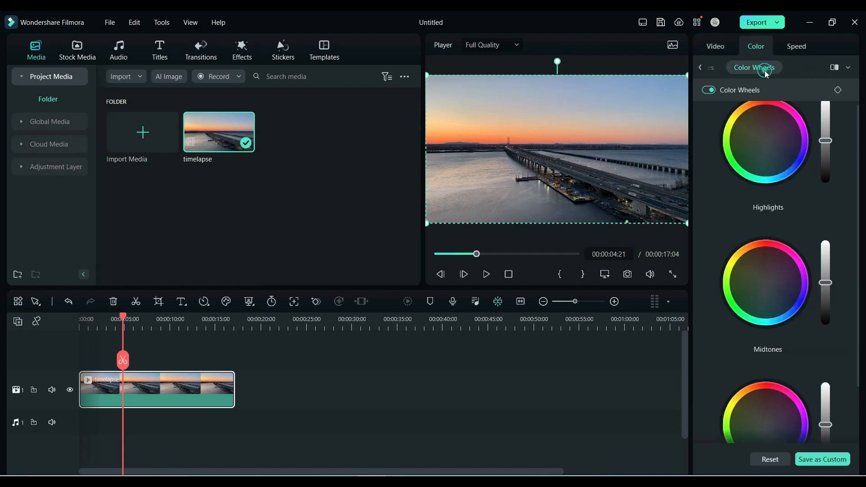
mouse_move(716, 196)
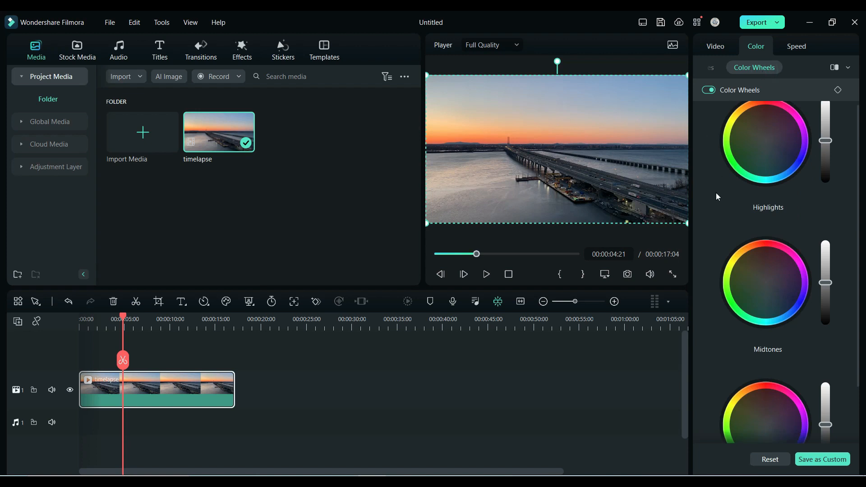
mouse_move(855, 365)
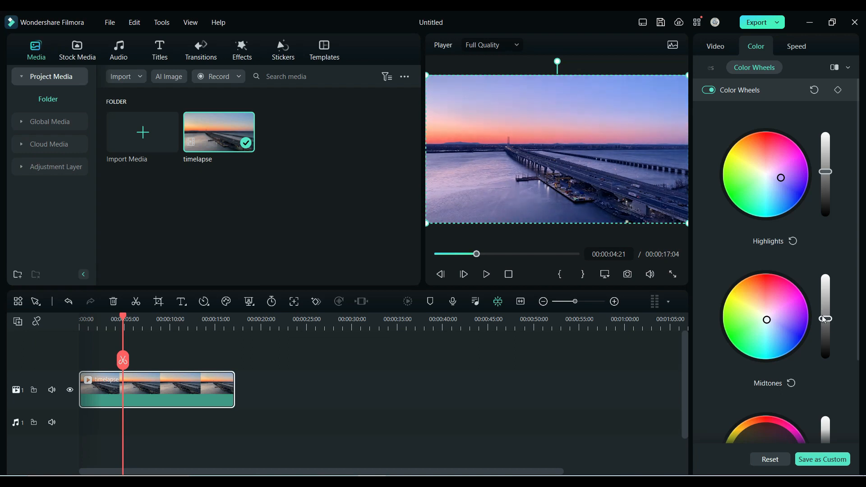
scroll(down, 3)
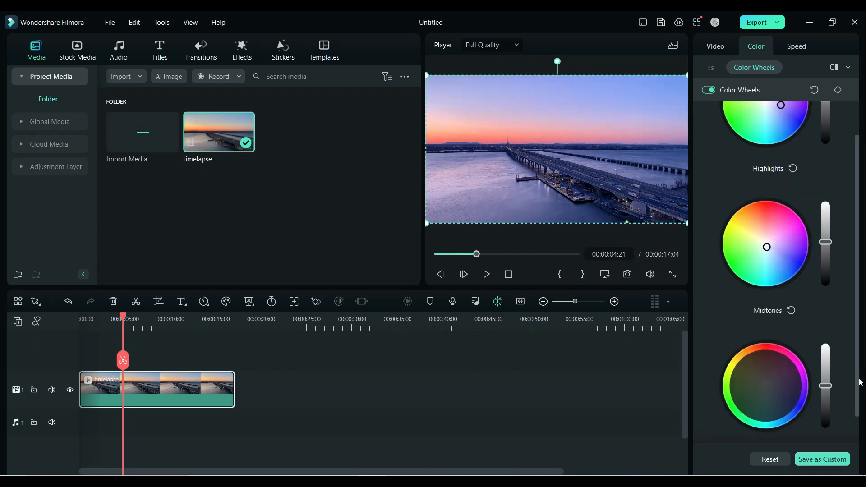
scroll(down, 3)
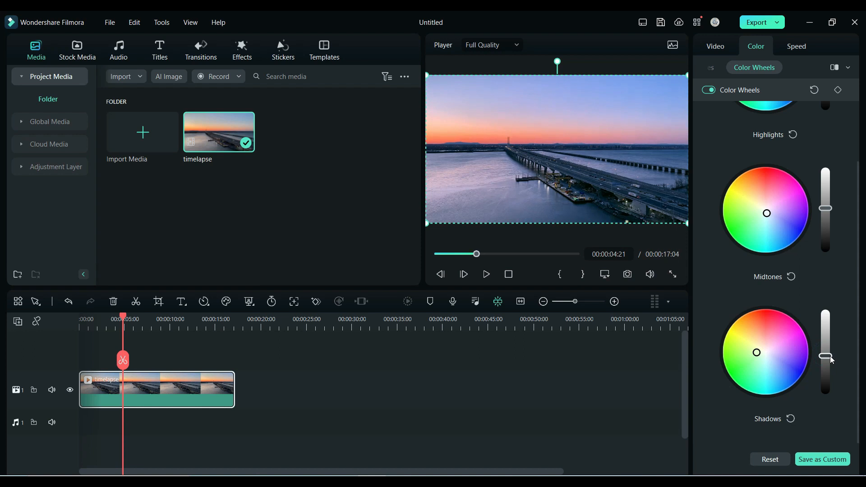
mouse_move(837, 371)
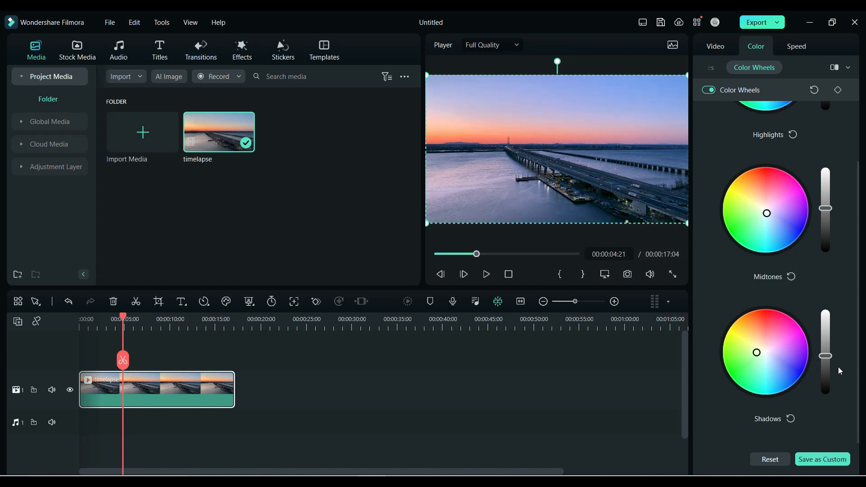
mouse_move(832, 141)
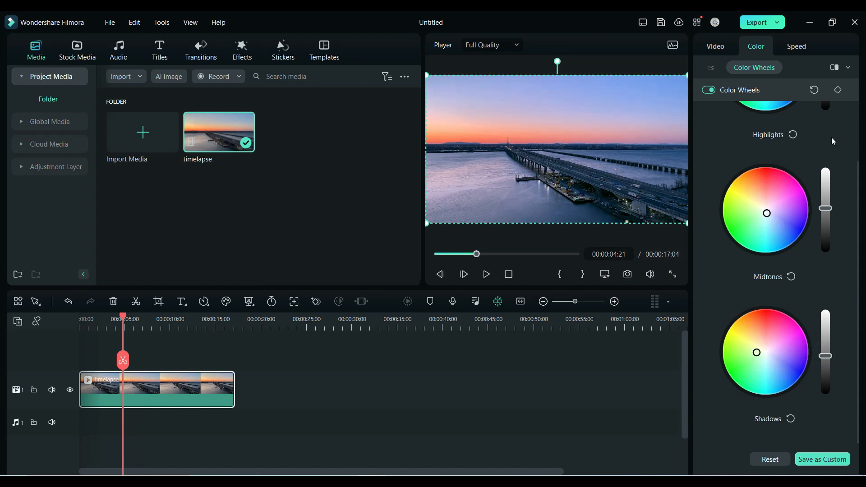
click(834, 65)
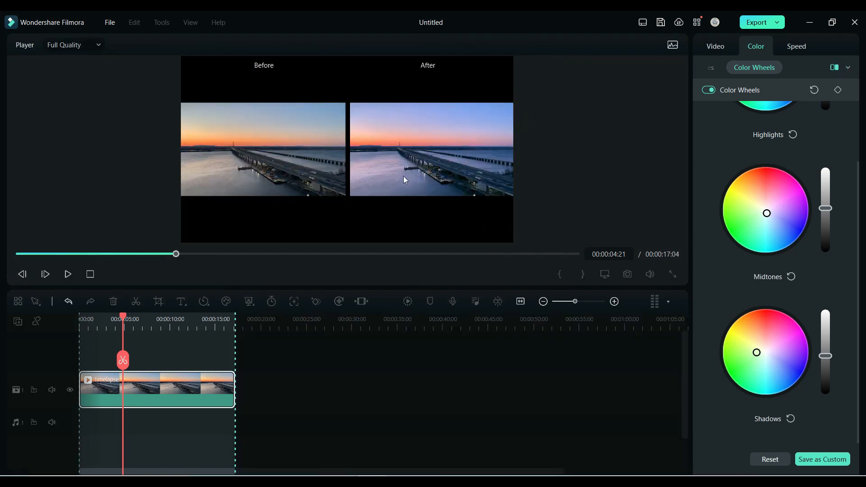
click(844, 68)
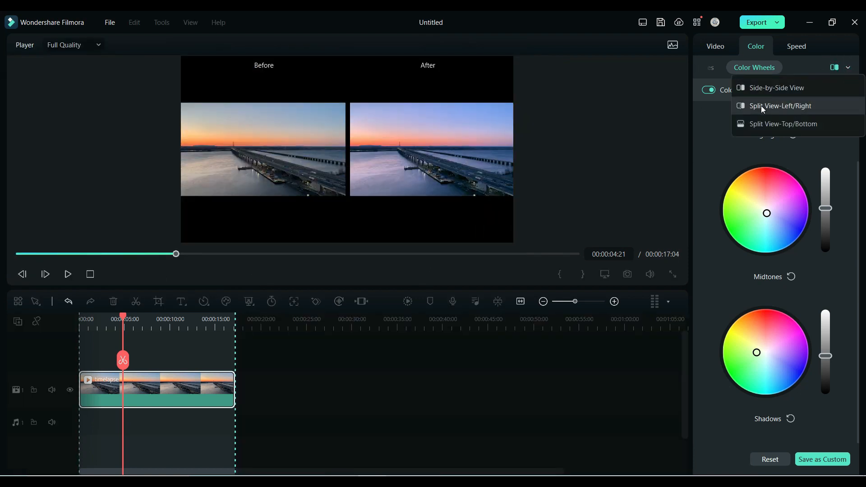
click(780, 106)
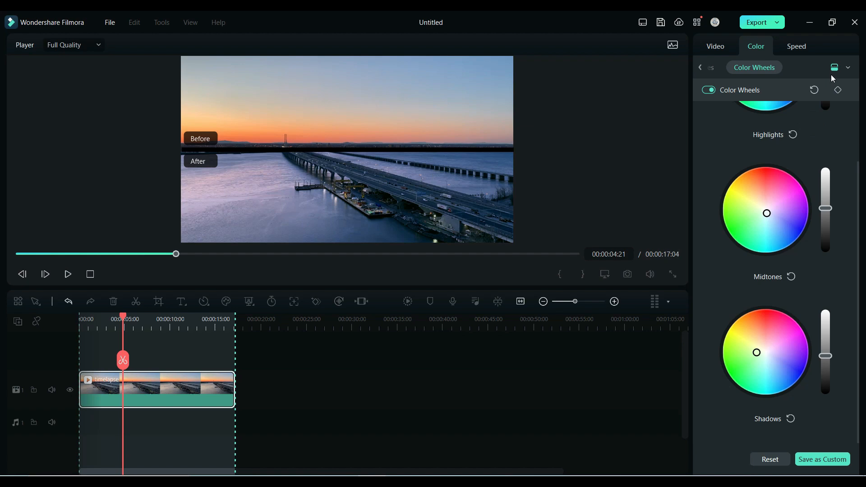
click(36, 49)
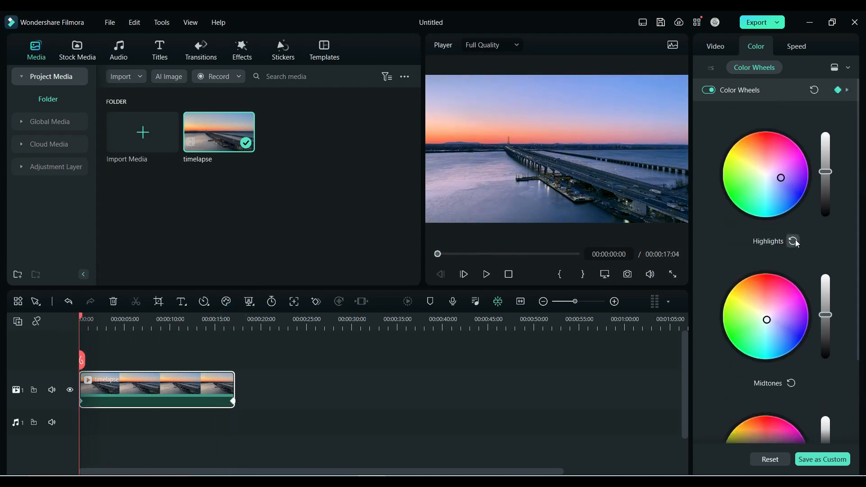
Step: Shift the Midtones and Shadows wheel points, adding a cooler color keyframe to the timelapse clip
scroll(down, 3)
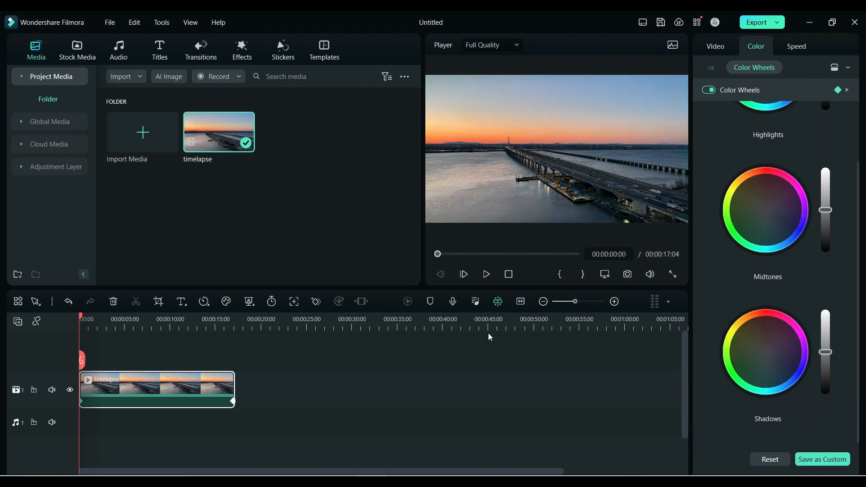
click(485, 274)
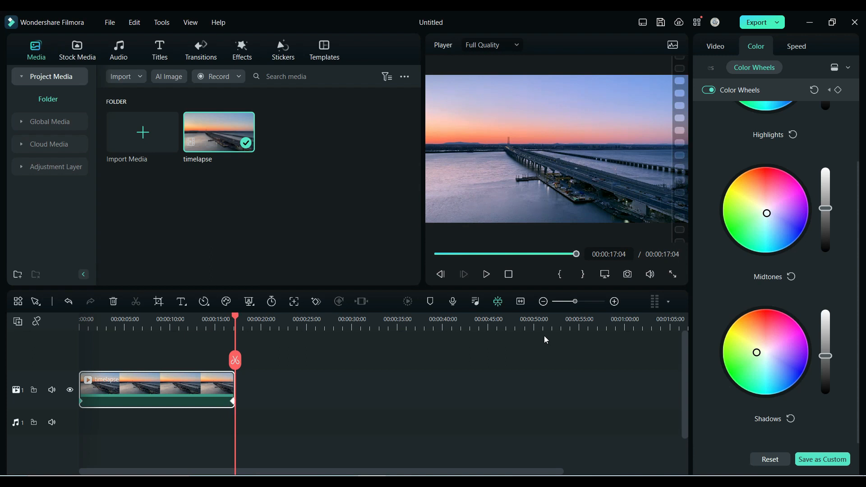
mouse_move(527, 355)
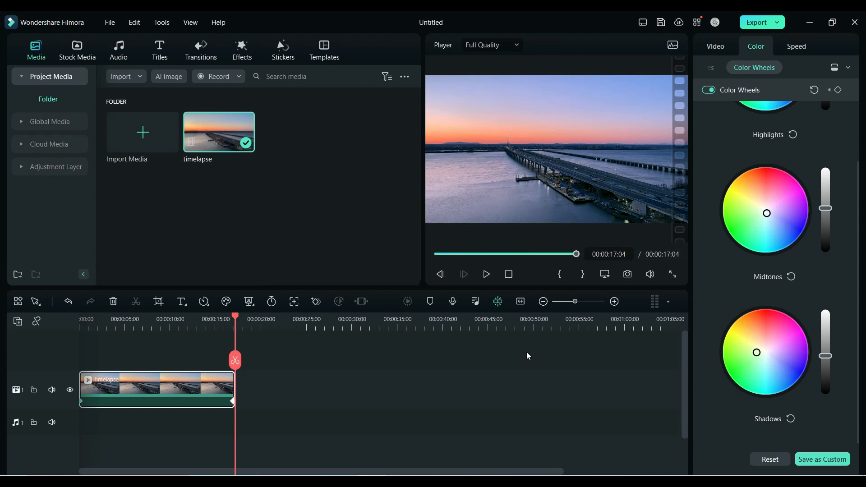
mouse_move(720, 55)
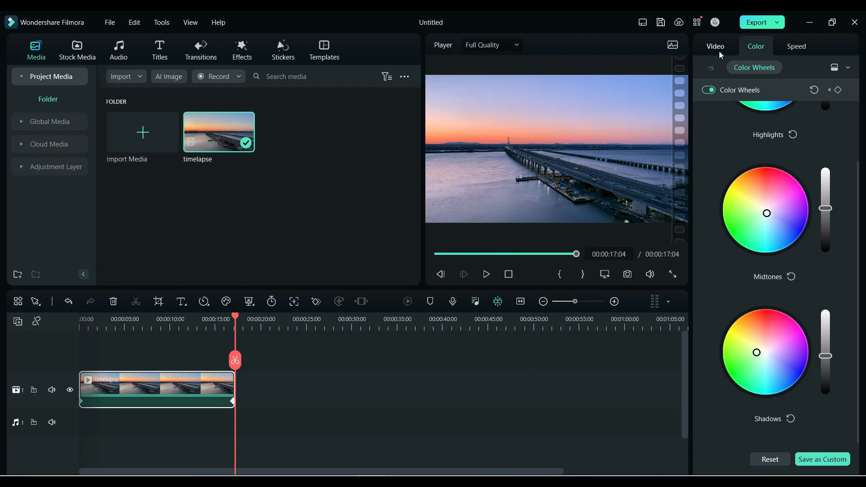
Step: Apply the Batman LUT at 48% strength and auto-correct the clip's white balance
click(716, 67)
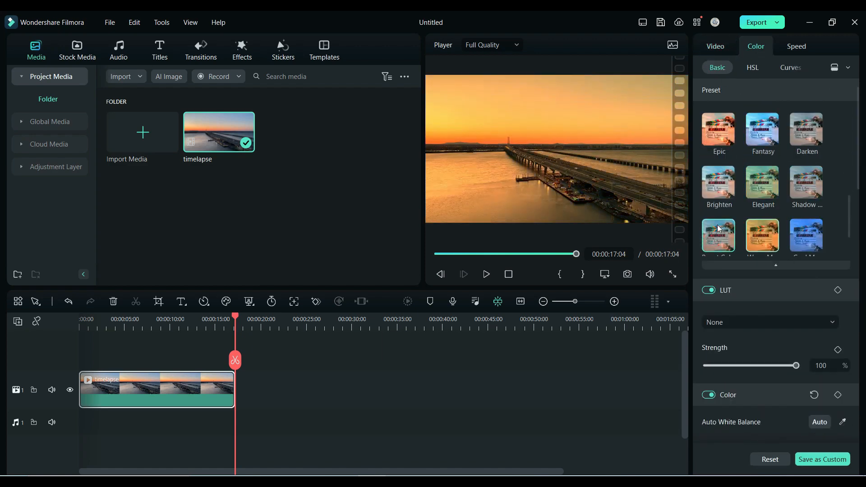
click(768, 322)
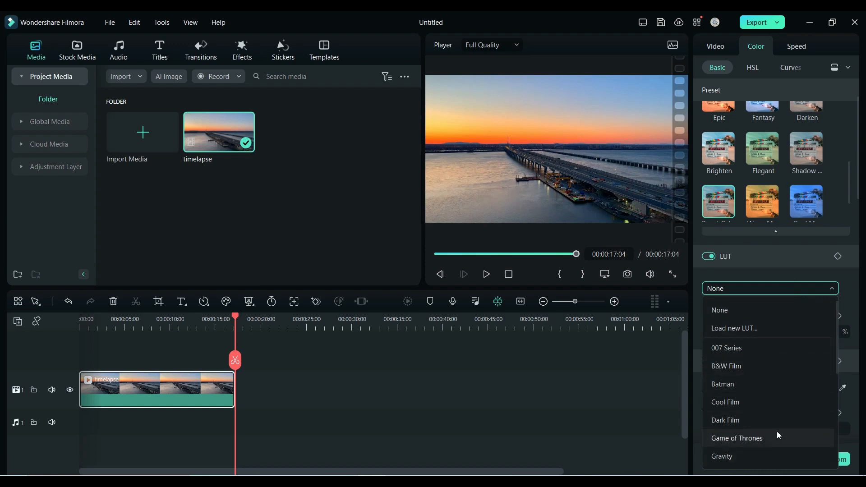
click(721, 384)
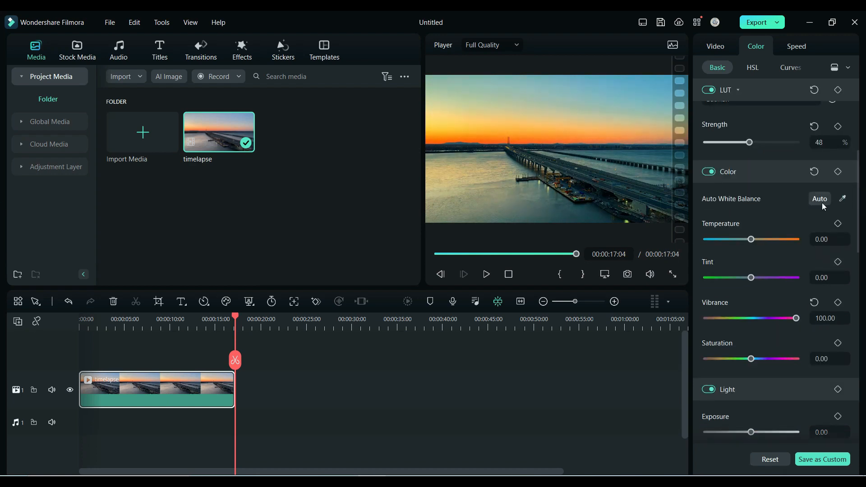
click(819, 199)
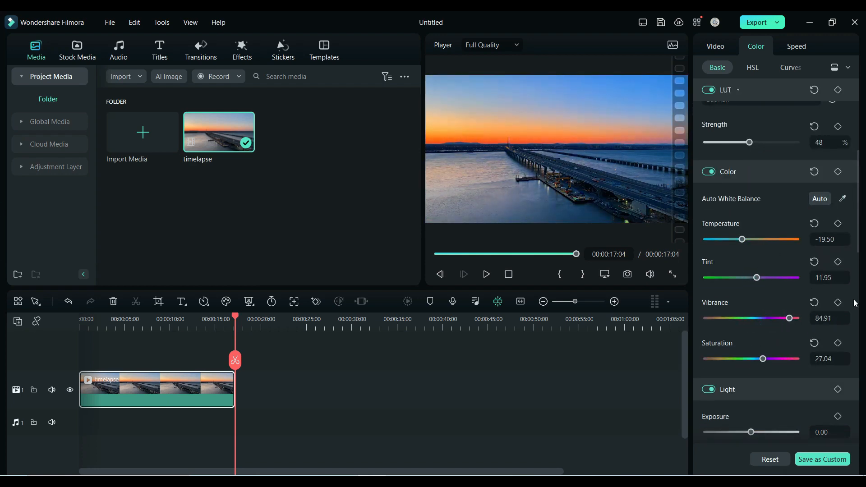
Step: Adjust the Light sliders (exposure, highlights, shadows, blacks) and set Sharpen to 14.47
scroll(down, 3)
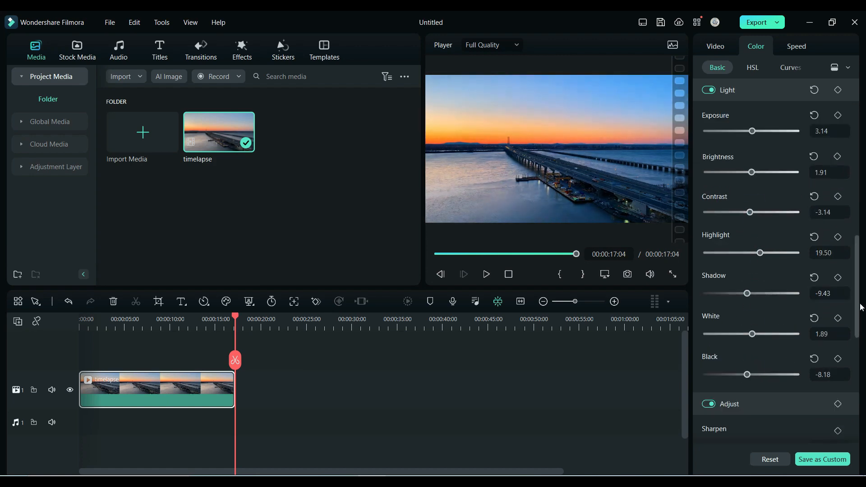
scroll(down, 3)
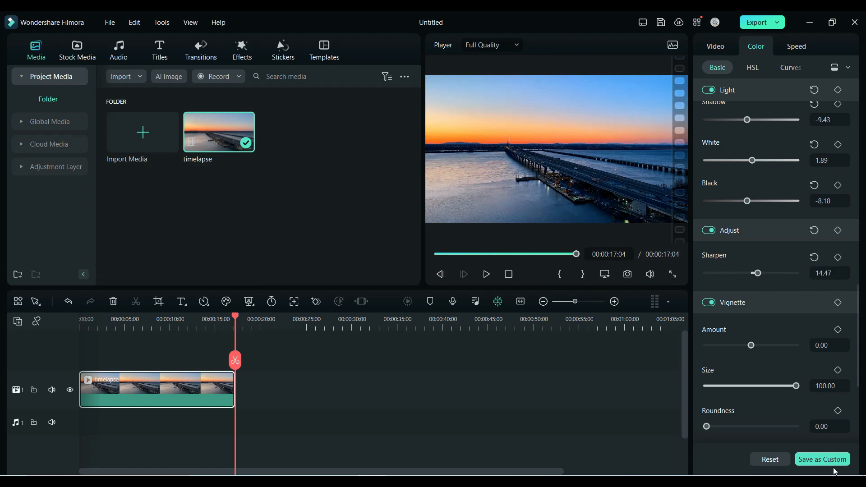
Step: Save the grade as a custom preset named 'AB Planet' and locate it in the preset list
click(822, 459)
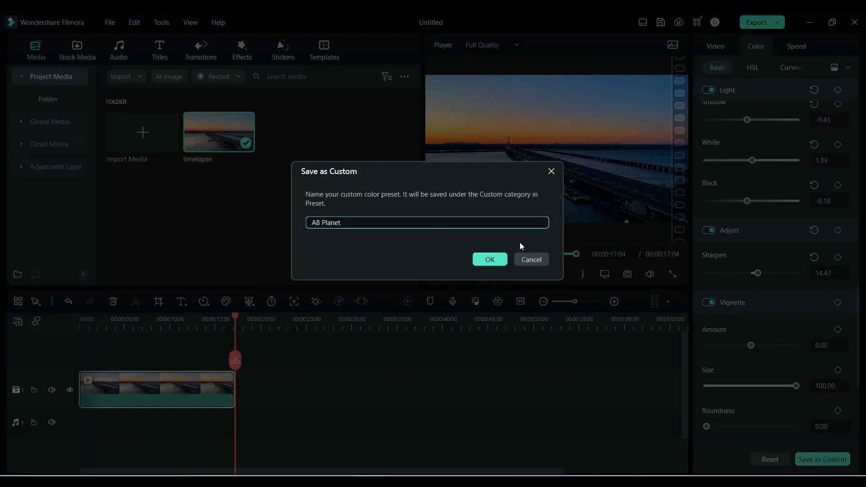
click(489, 260)
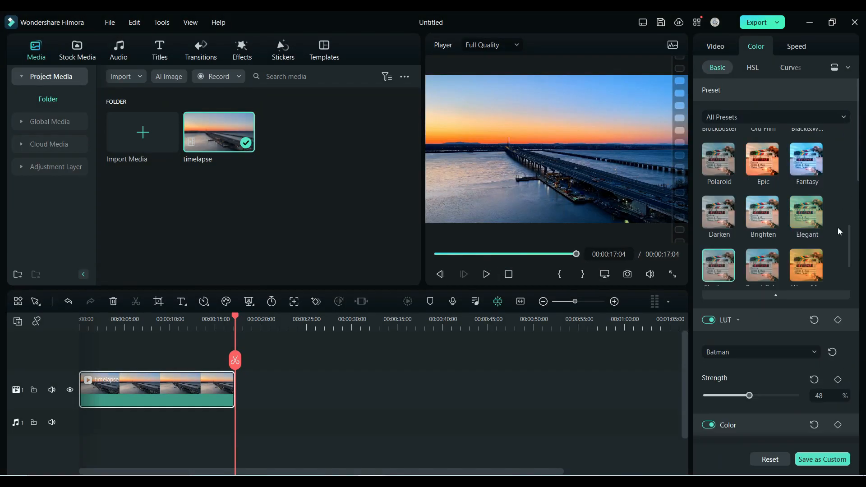
scroll(up, 3)
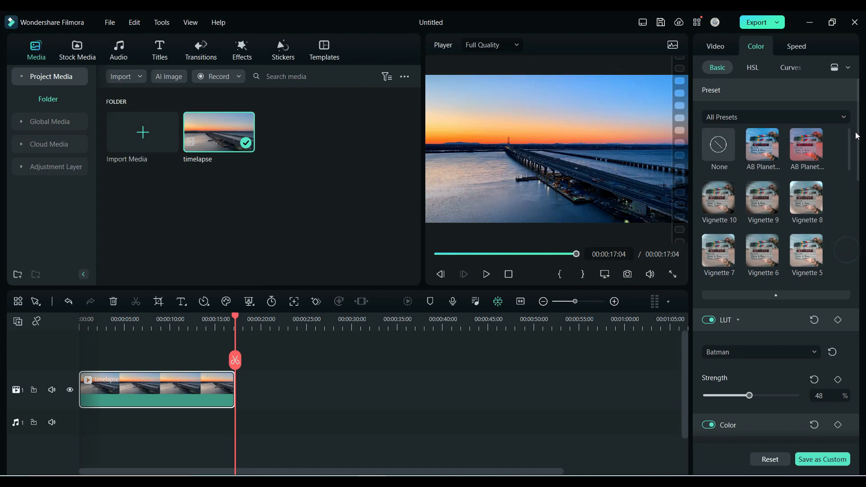
mouse_move(761, 146)
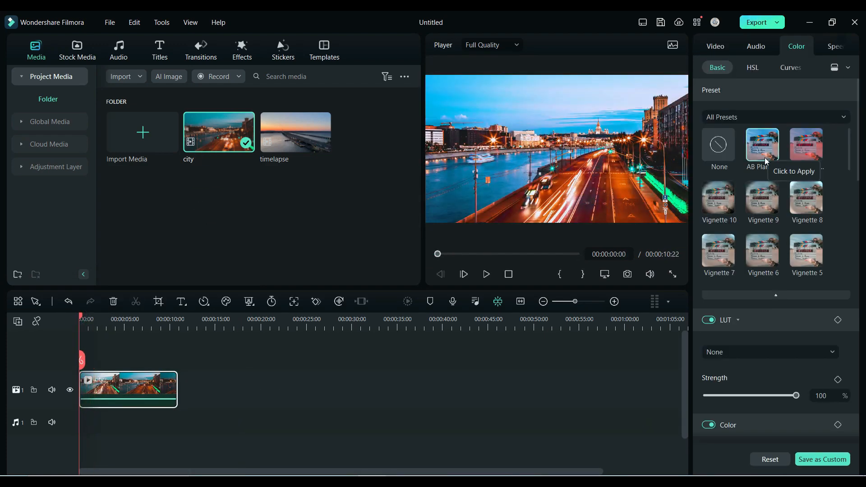
Step: Apply the AB Planet preset to the city clip and play back the graded result
click(761, 146)
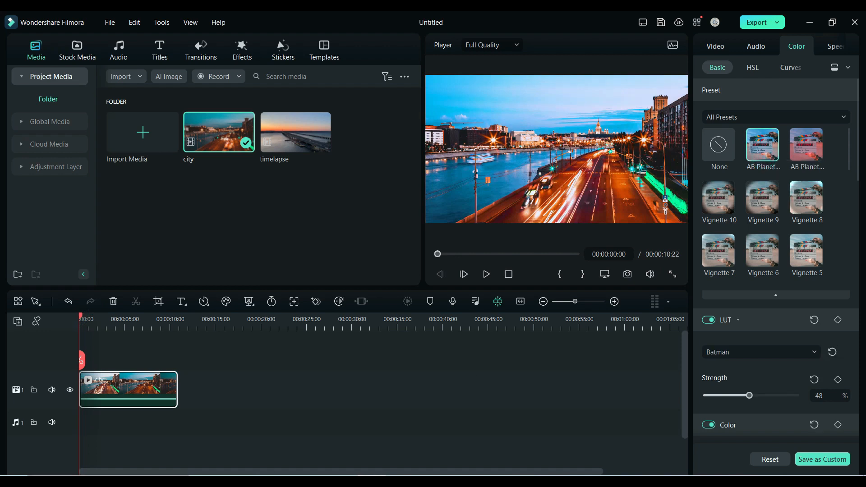
mouse_move(197, 403)
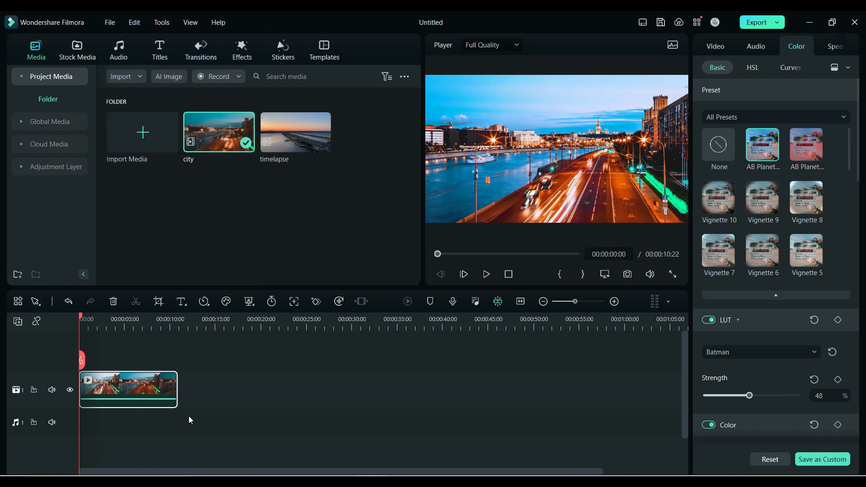
mouse_move(454, 325)
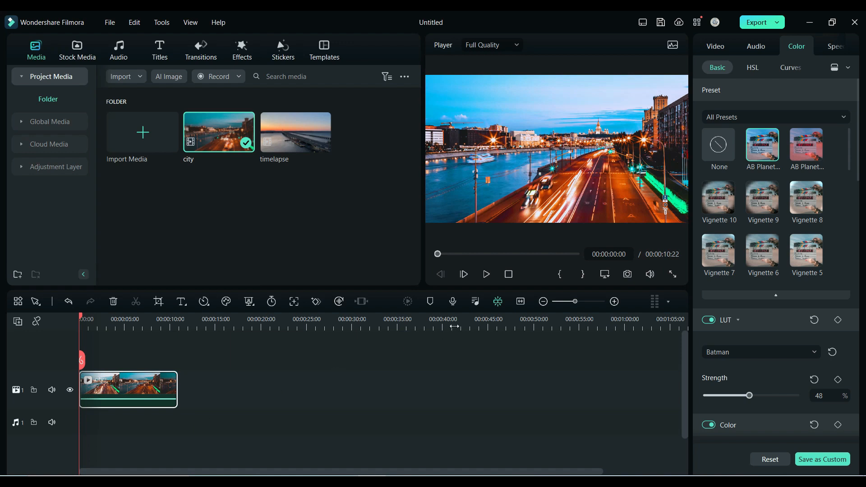
click(485, 274)
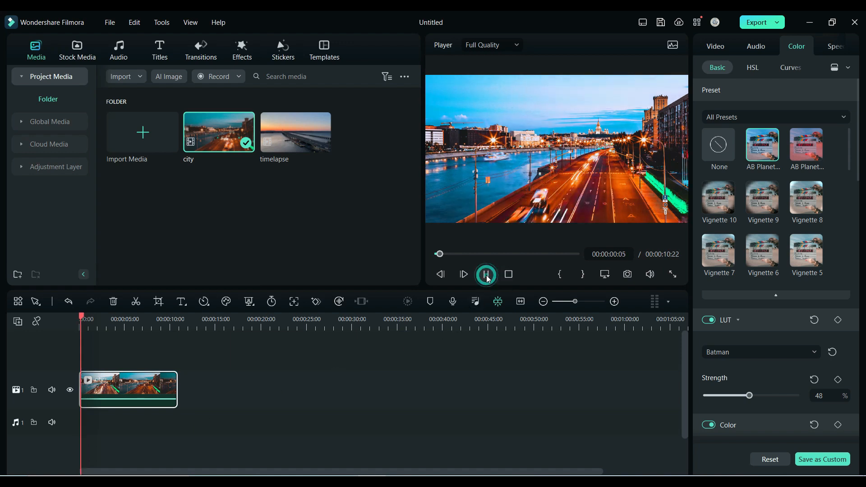
click(485, 274)
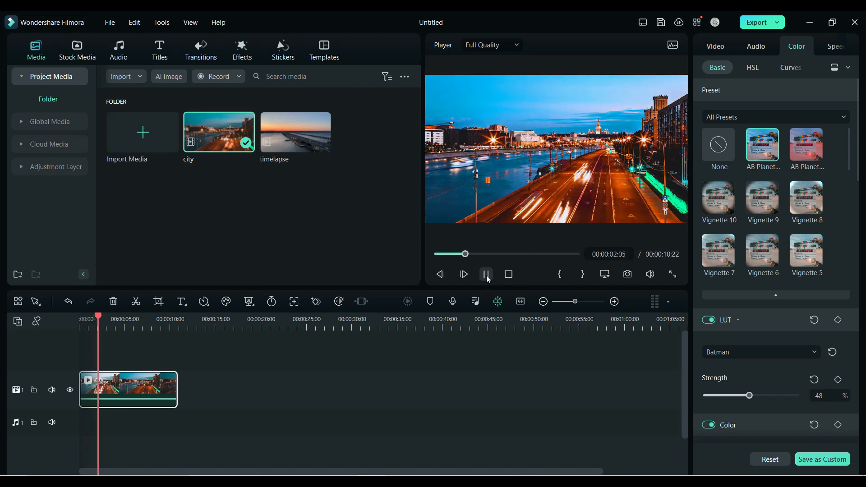
click(485, 274)
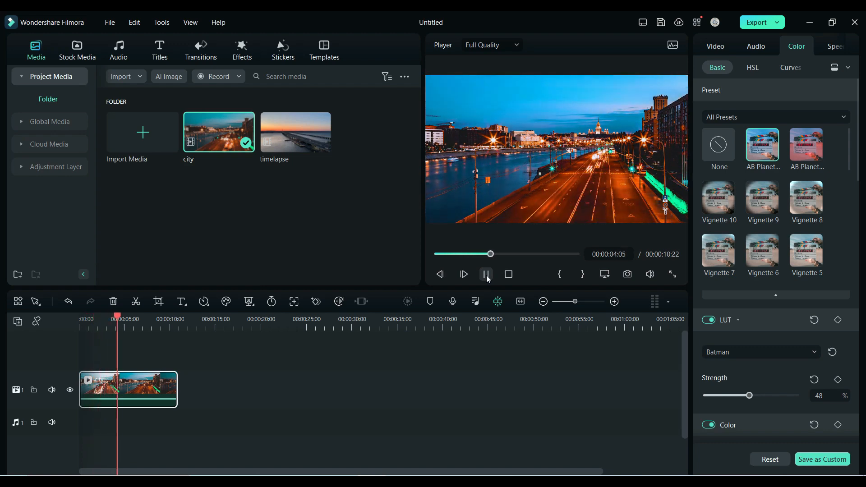